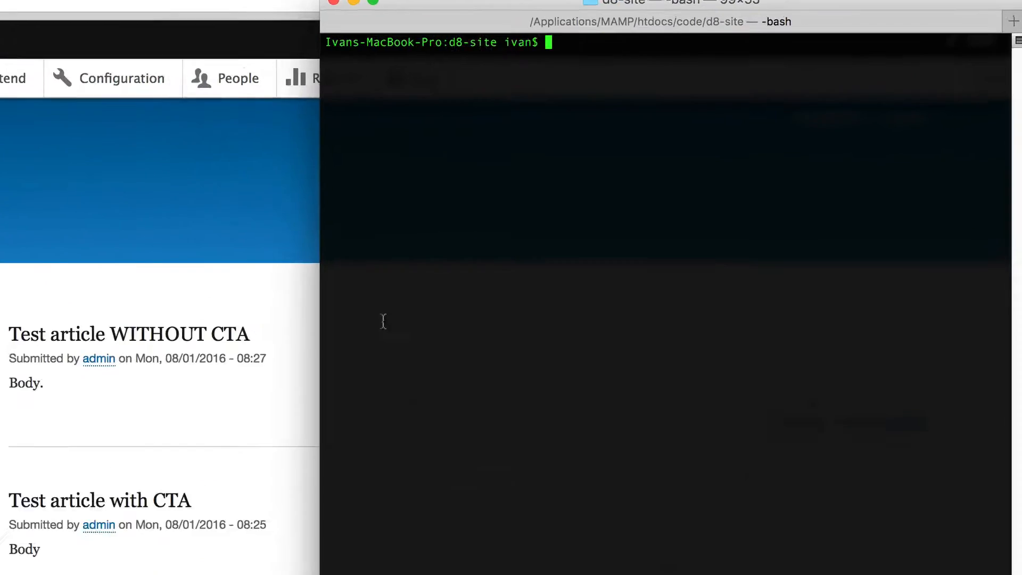
Run drupal module:download fieldblock --latest in the site folder
text(drupal)
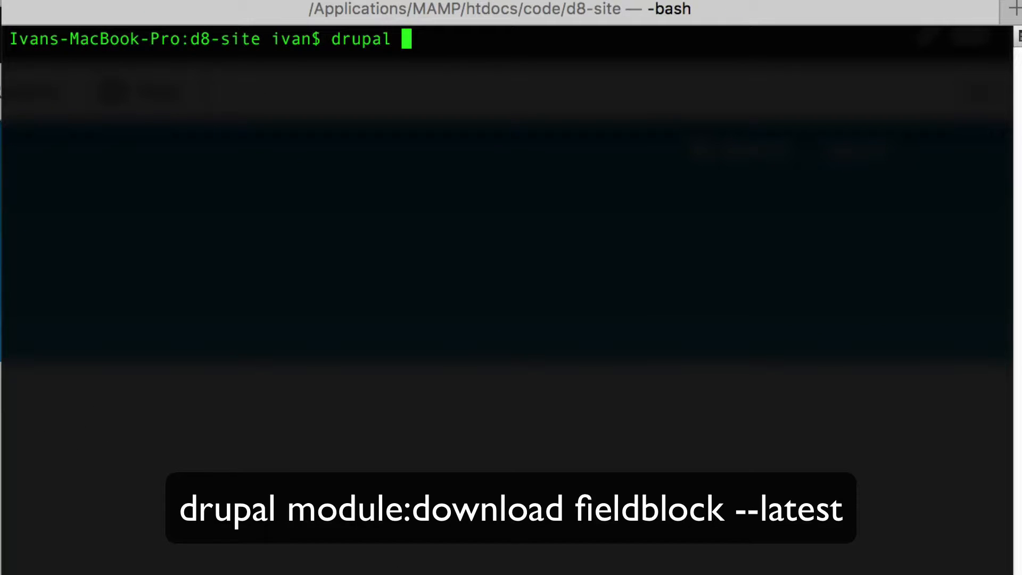
text(module:down)
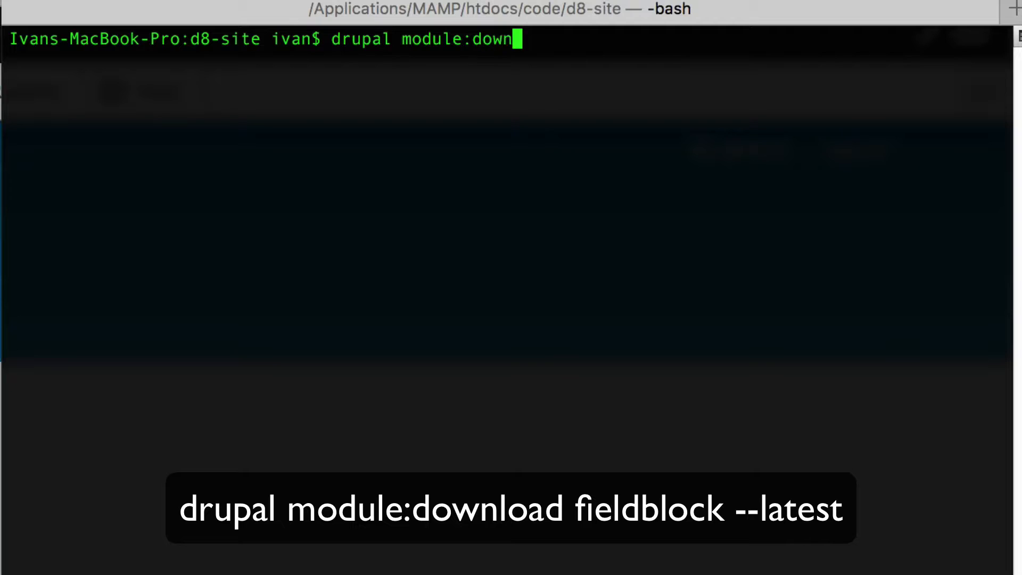
text(load field)
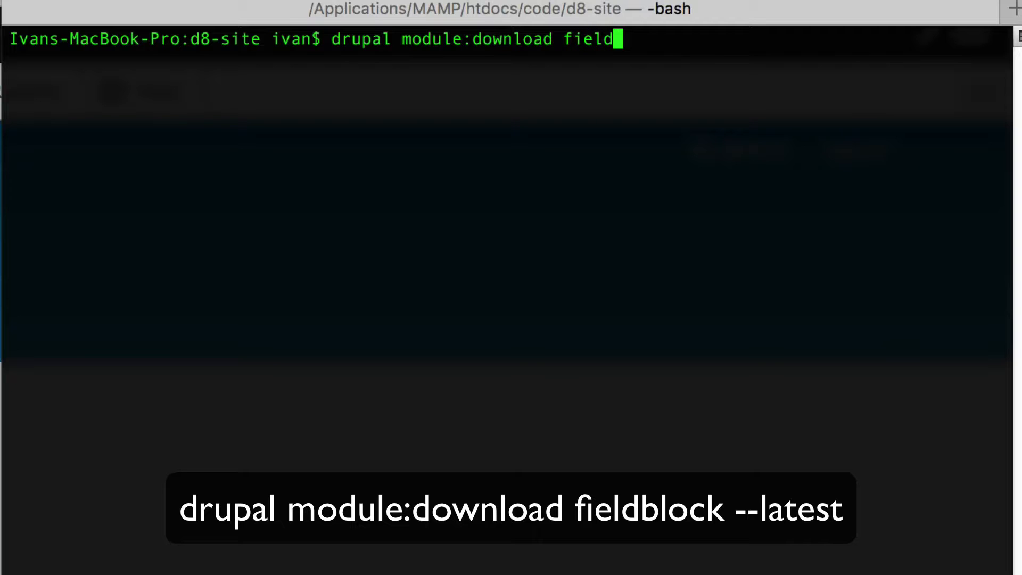
text(block --lat)
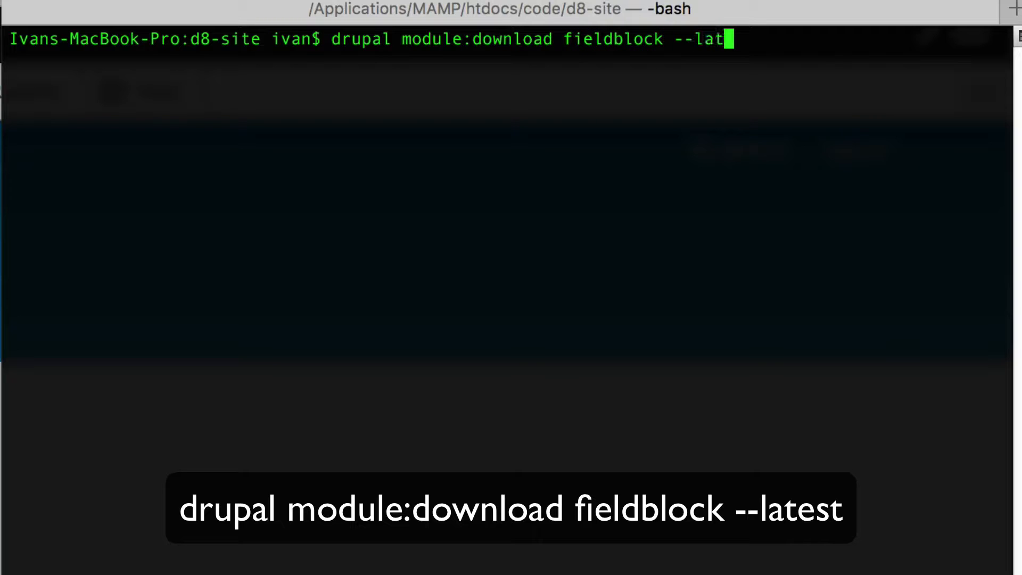
key(Return)
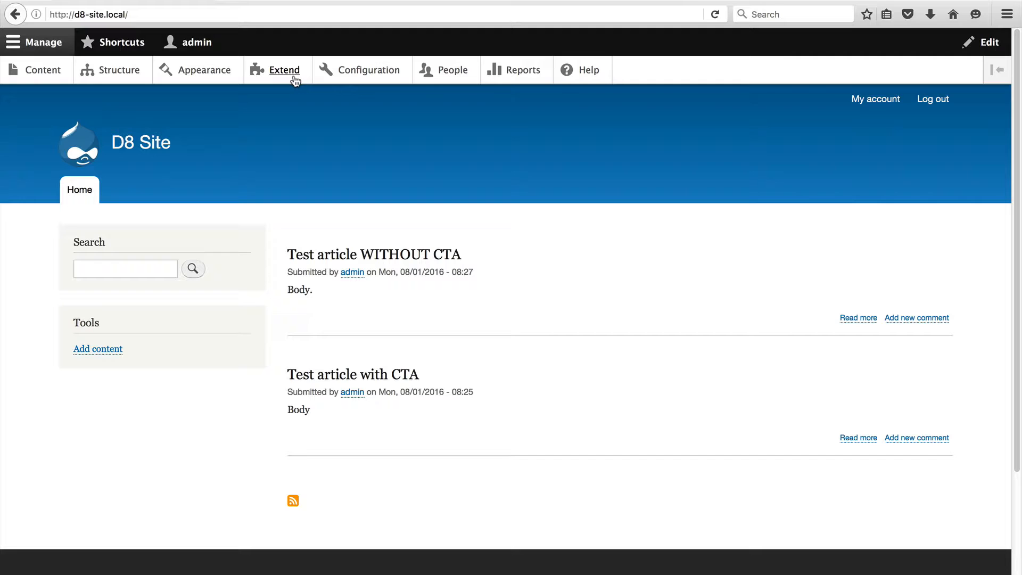
On Extend, filter for 'field as block' and install the Field as Block module
click(284, 70)
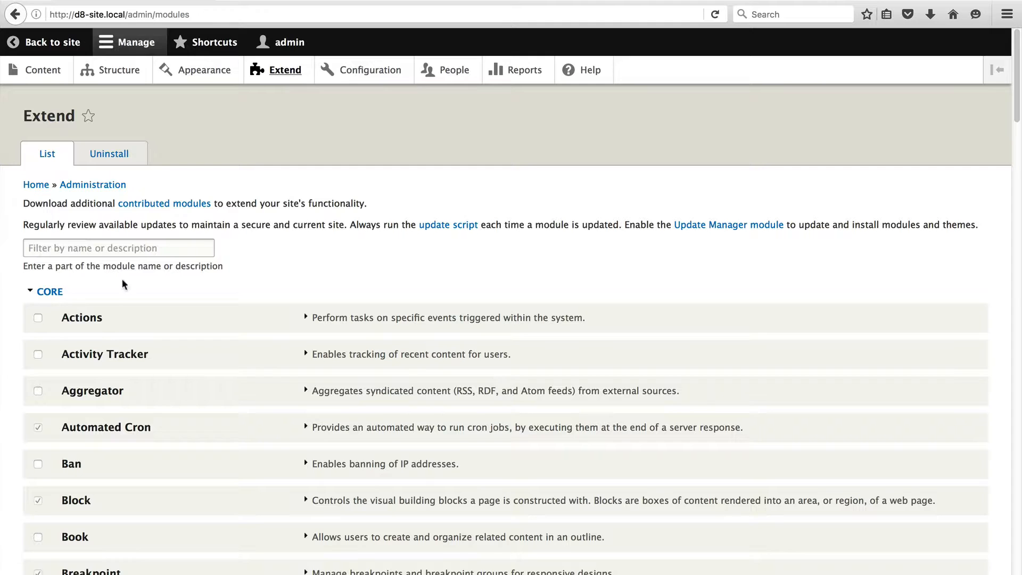
text(fiel)
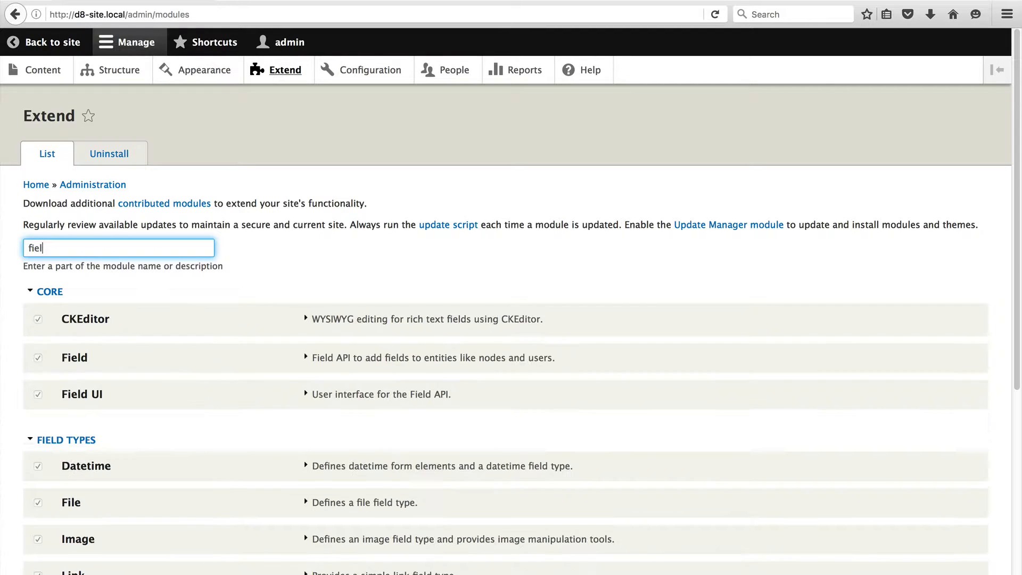
text(field as block)
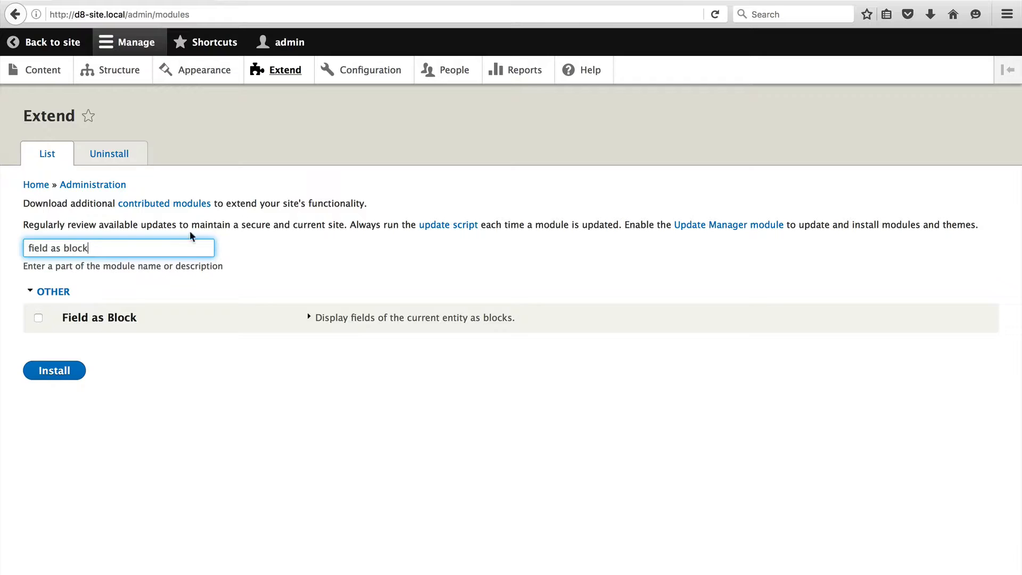
click(37, 317)
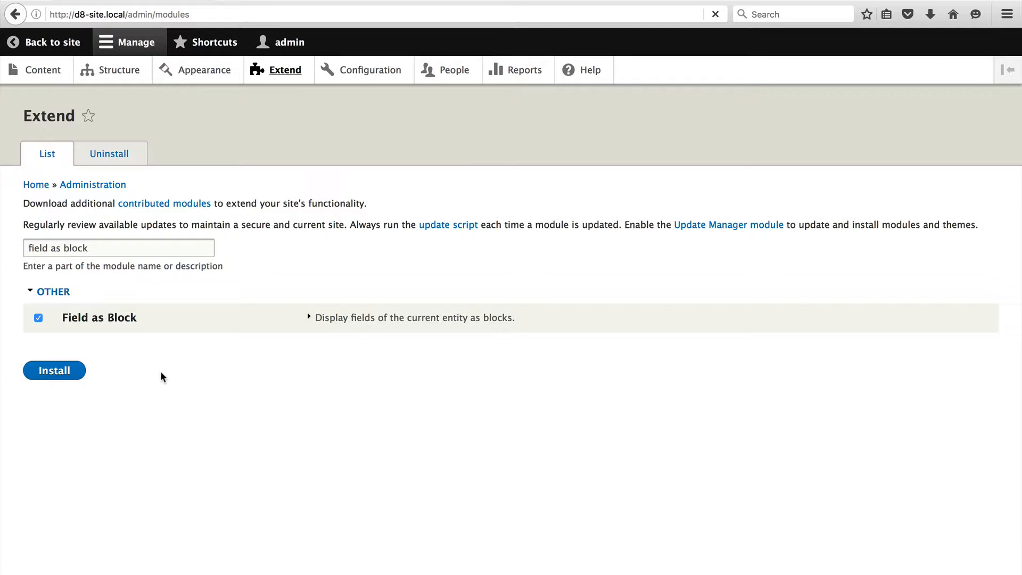
click(54, 370)
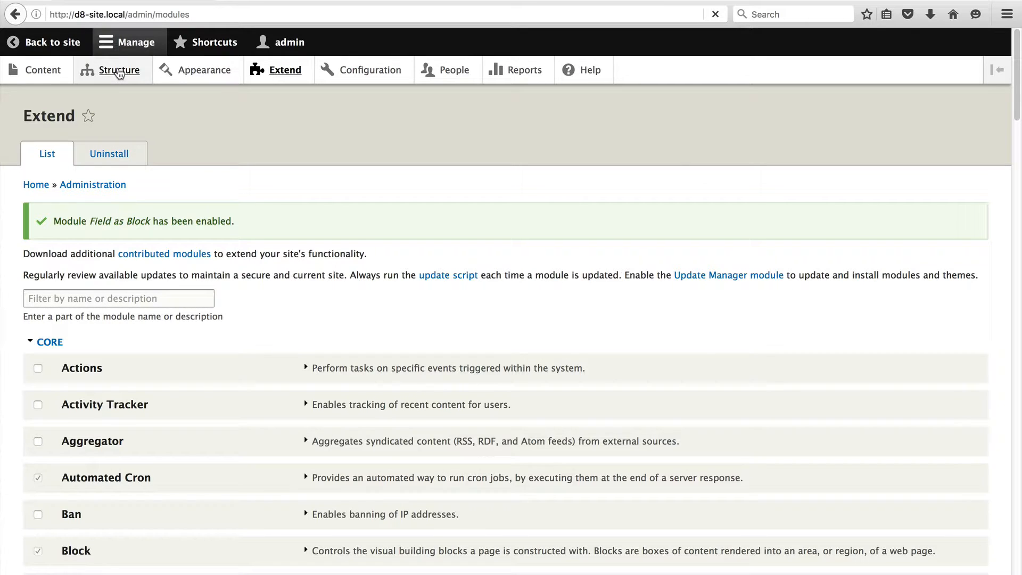
In Structure > Block layout, start placing a block in the Sidebar first region
click(119, 70)
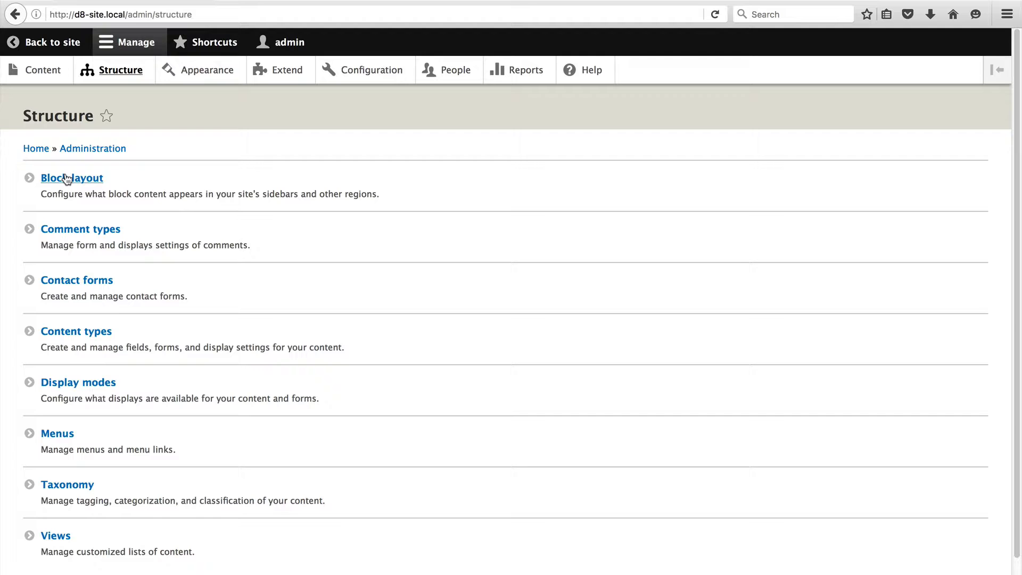
click(72, 177)
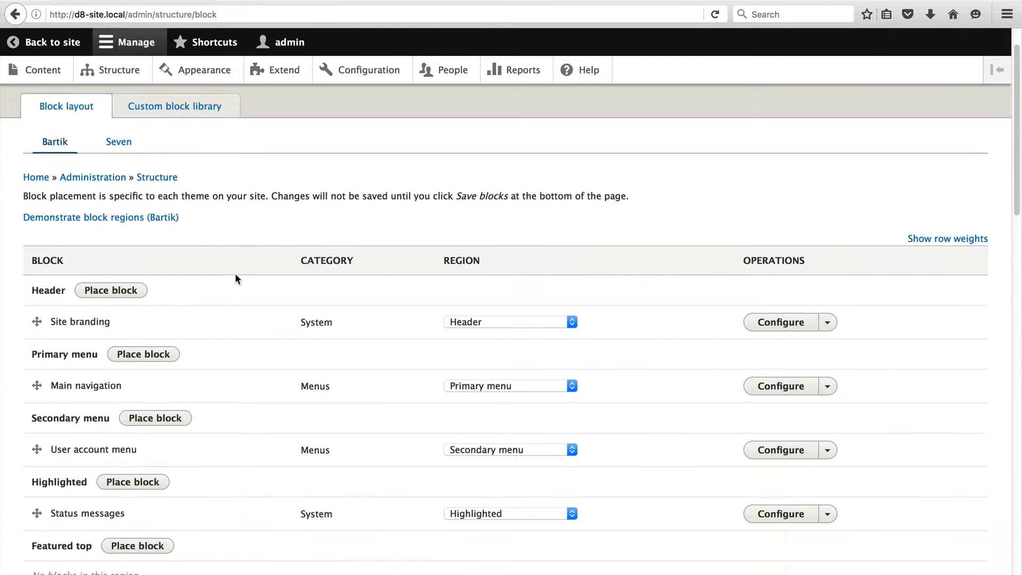
scroll(down, 3)
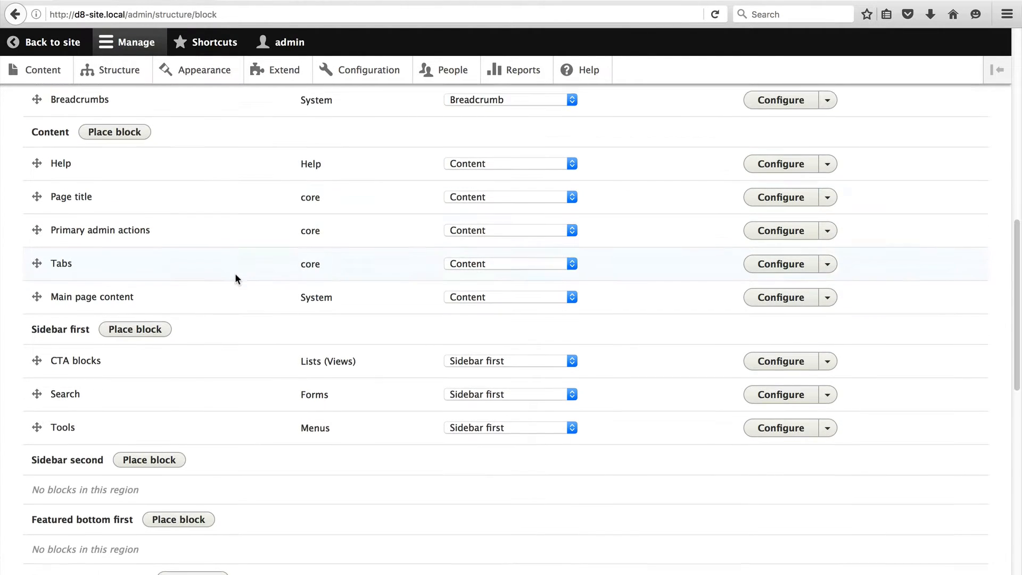
scroll(down, 3)
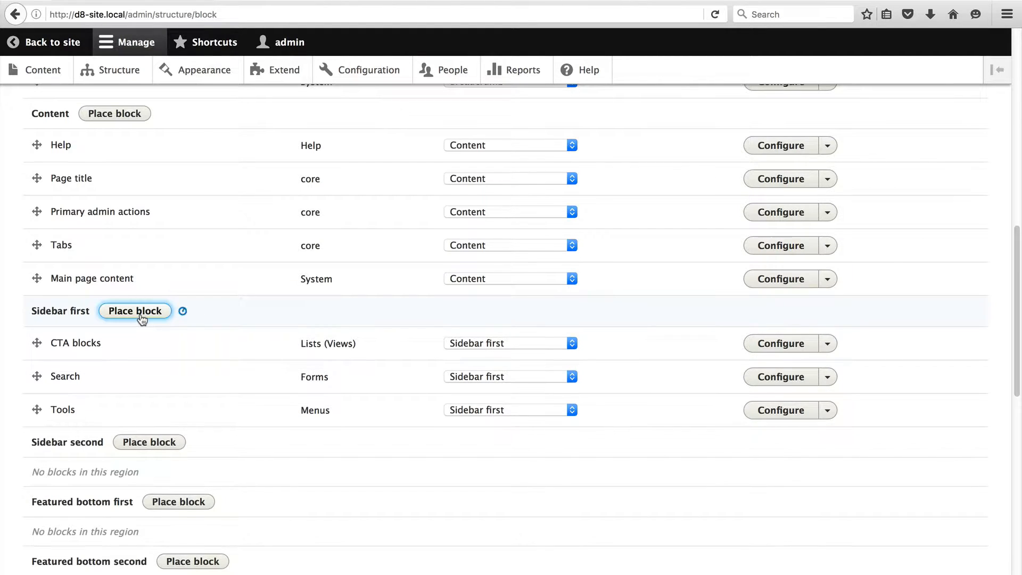
click(134, 310)
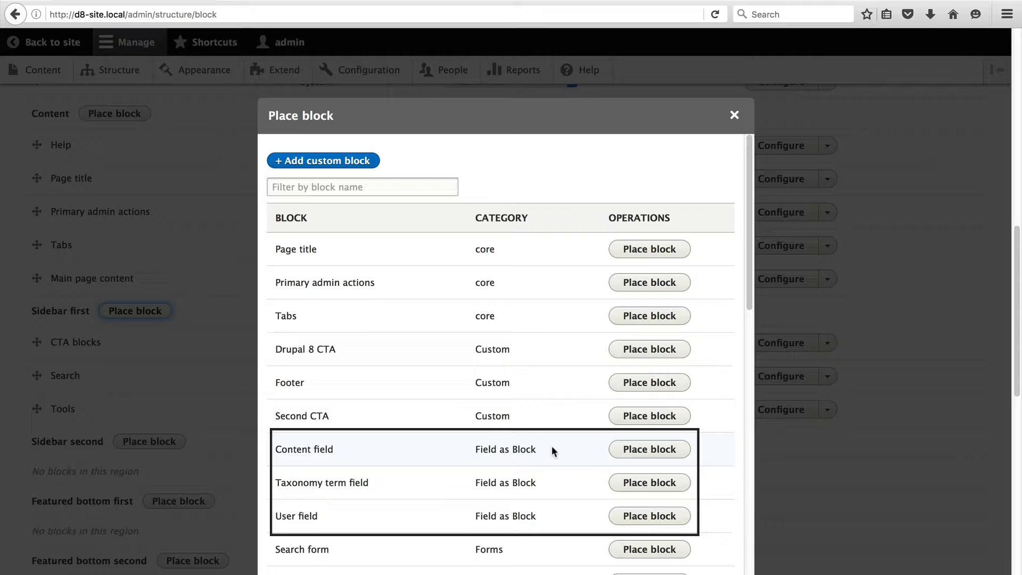
mouse_move(390, 509)
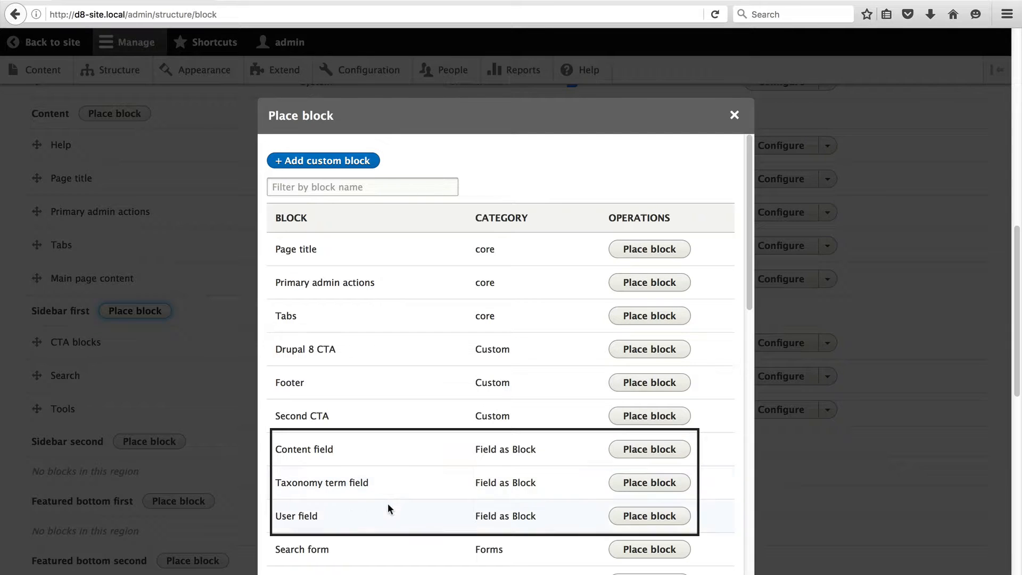
mouse_move(409, 473)
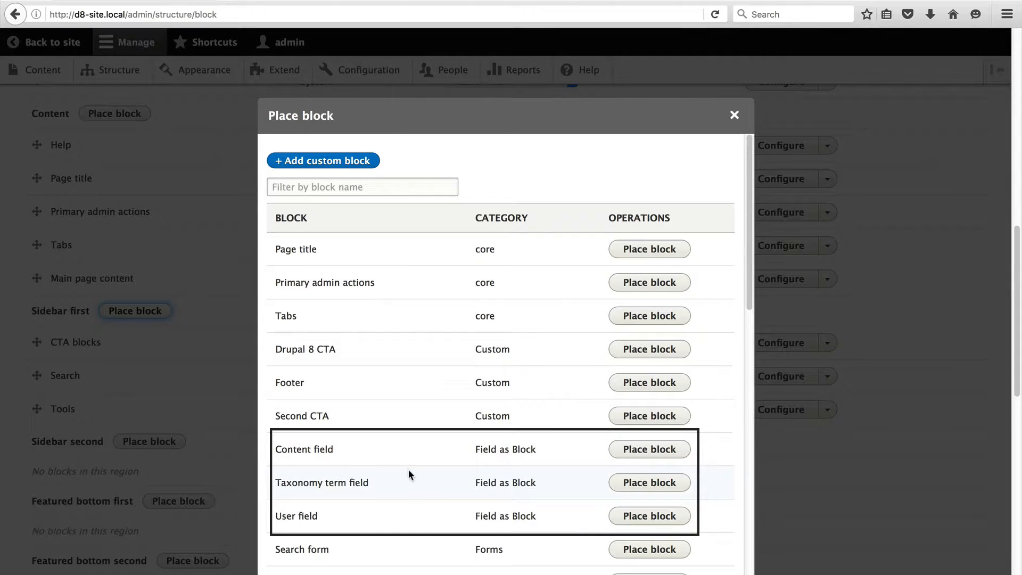
mouse_move(418, 509)
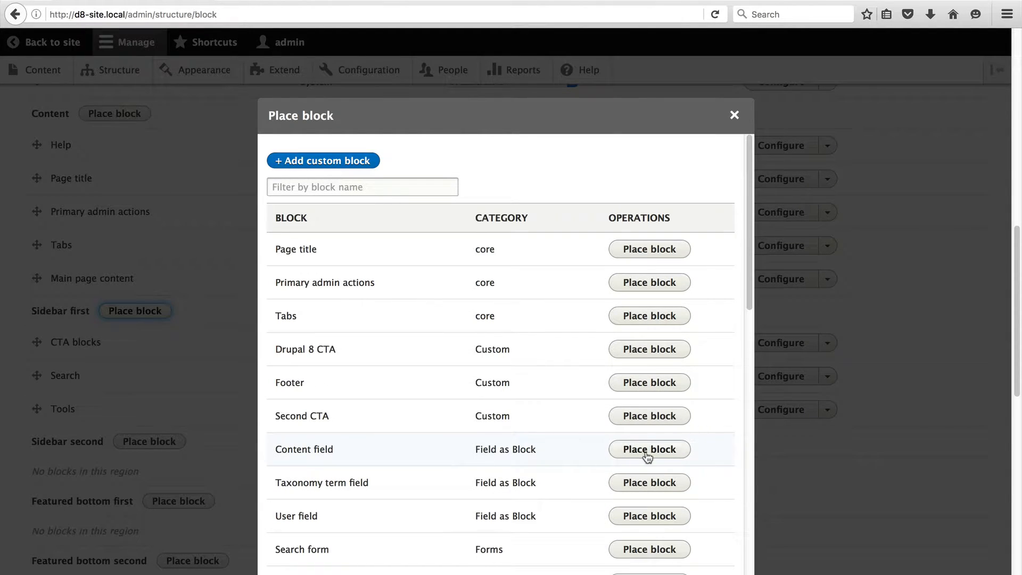
Add the Content field block without title, showing node.field_blocks as Rendered entity with label unlinked
click(649, 448)
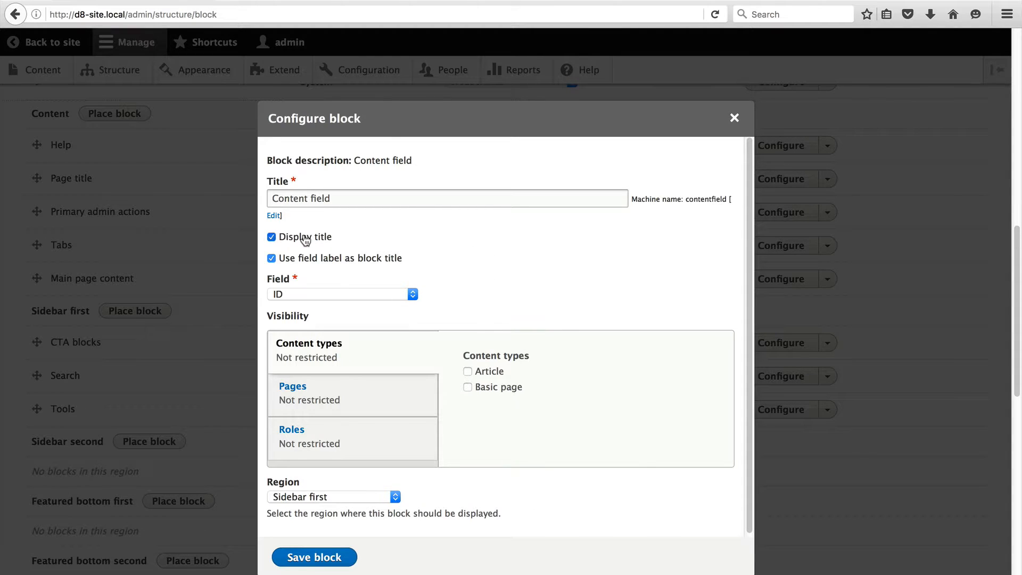
click(272, 237)
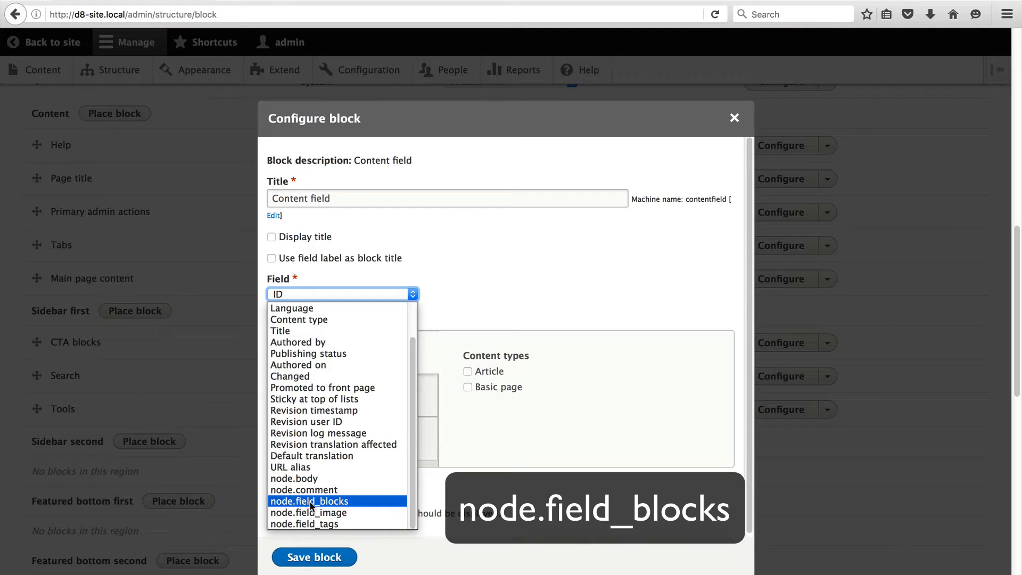
click(310, 501)
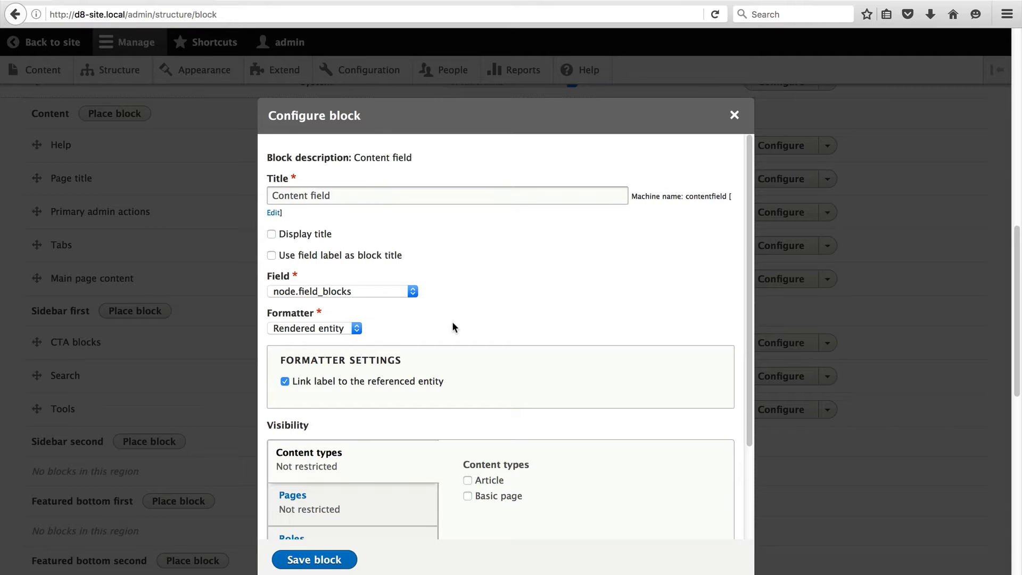
click(314, 328)
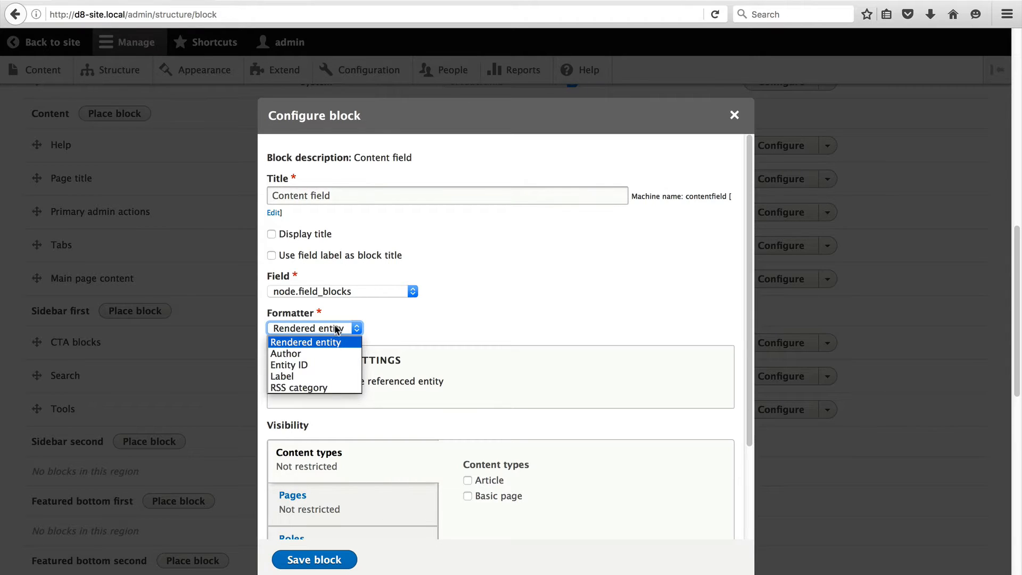
click(305, 342)
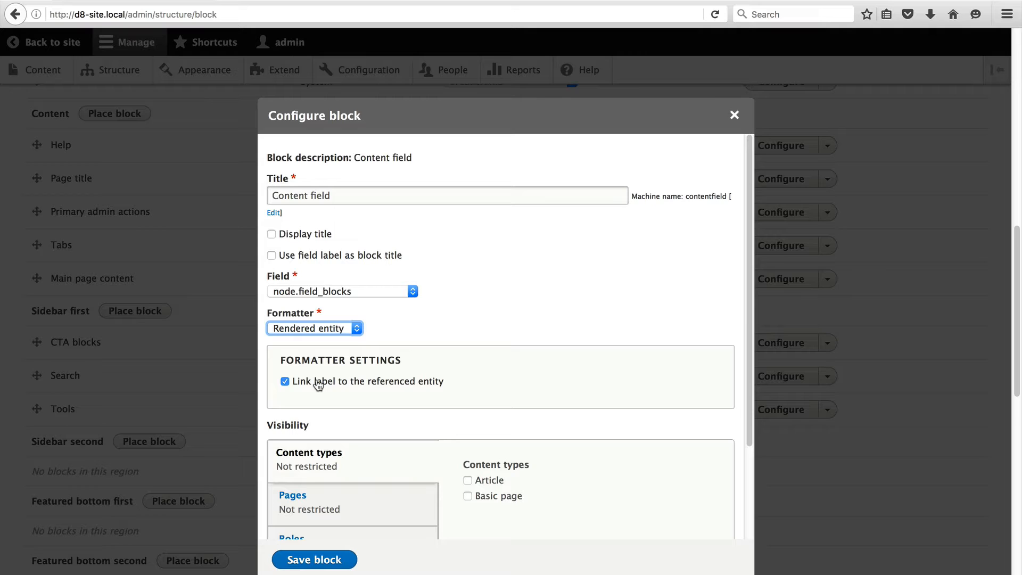
click(285, 381)
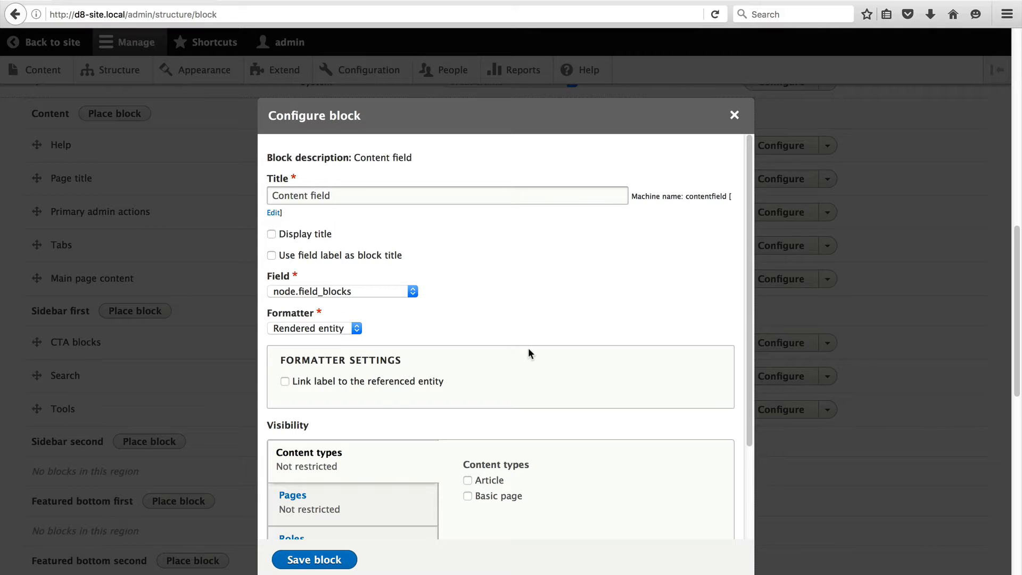
mouse_move(537, 337)
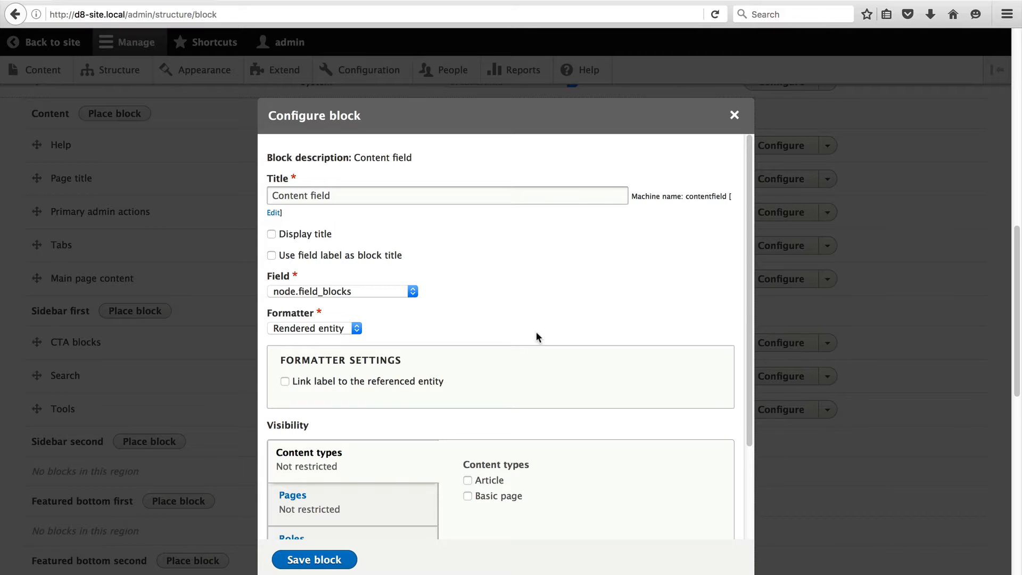
mouse_move(386, 426)
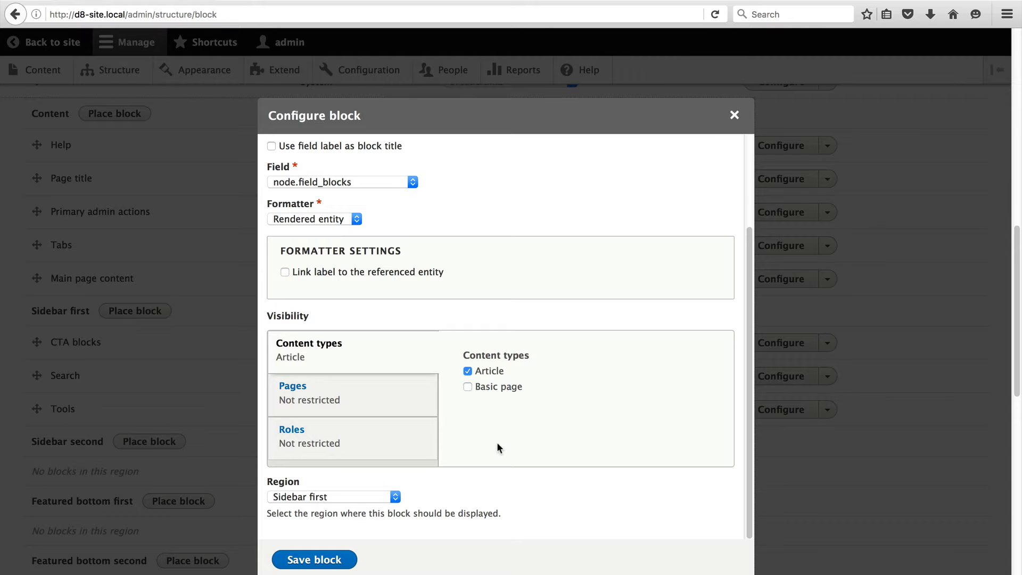
Restrict the block to Article content and save it in Sidebar first
click(313, 560)
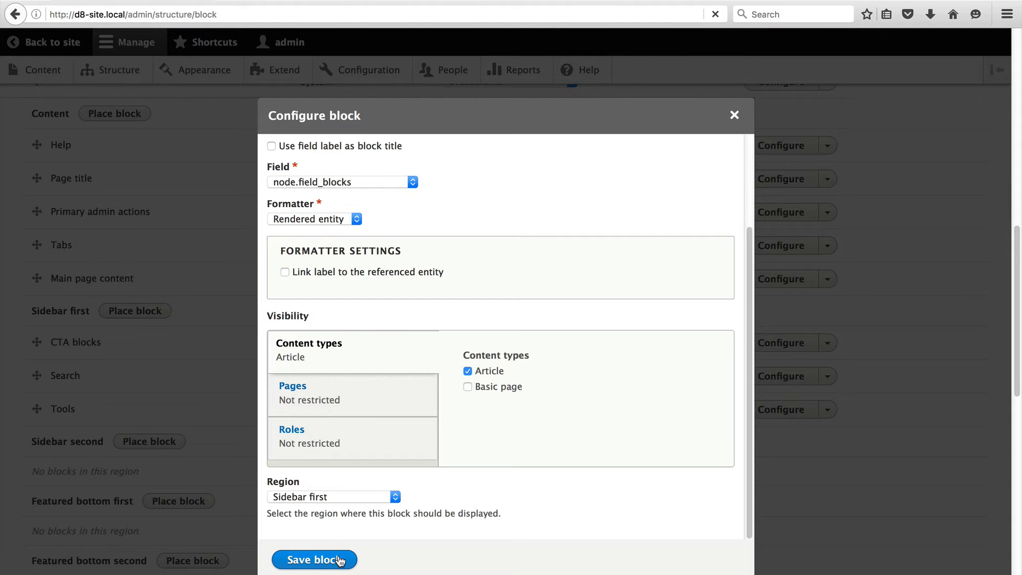
click(314, 559)
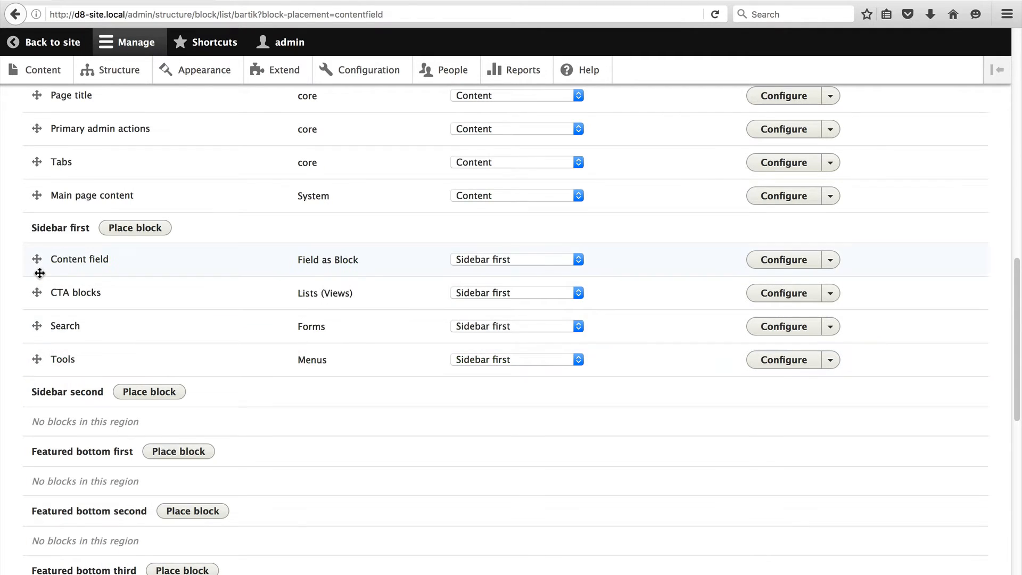
Move CTA blocks to - None - and save the block layout
scroll(up, 3)
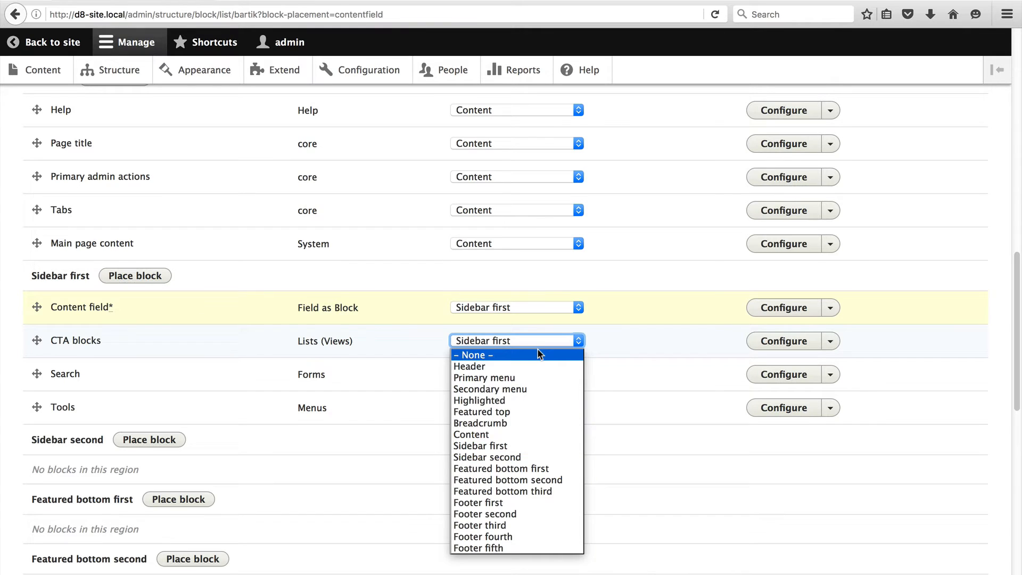
click(479, 446)
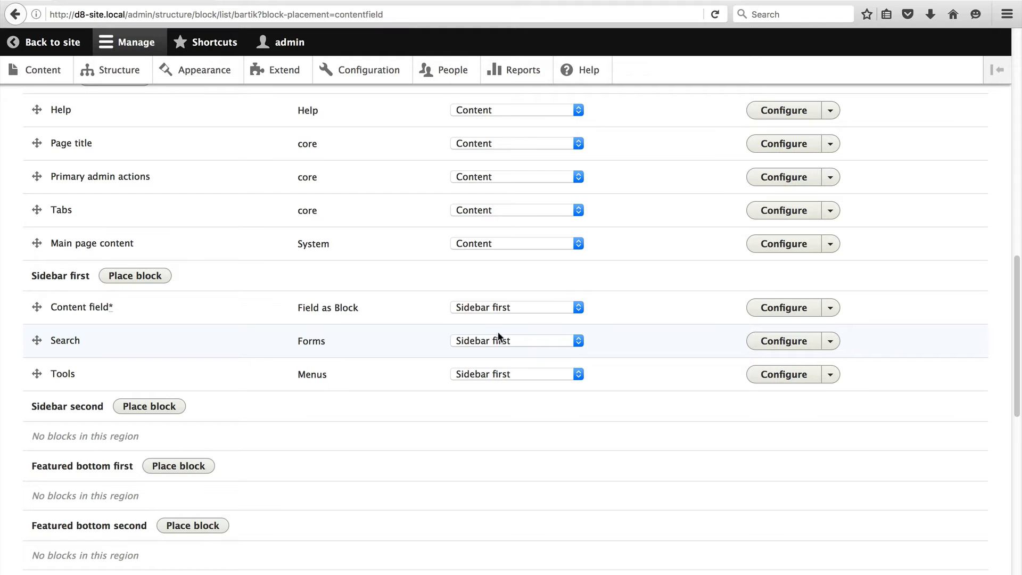
scroll(down, 3)
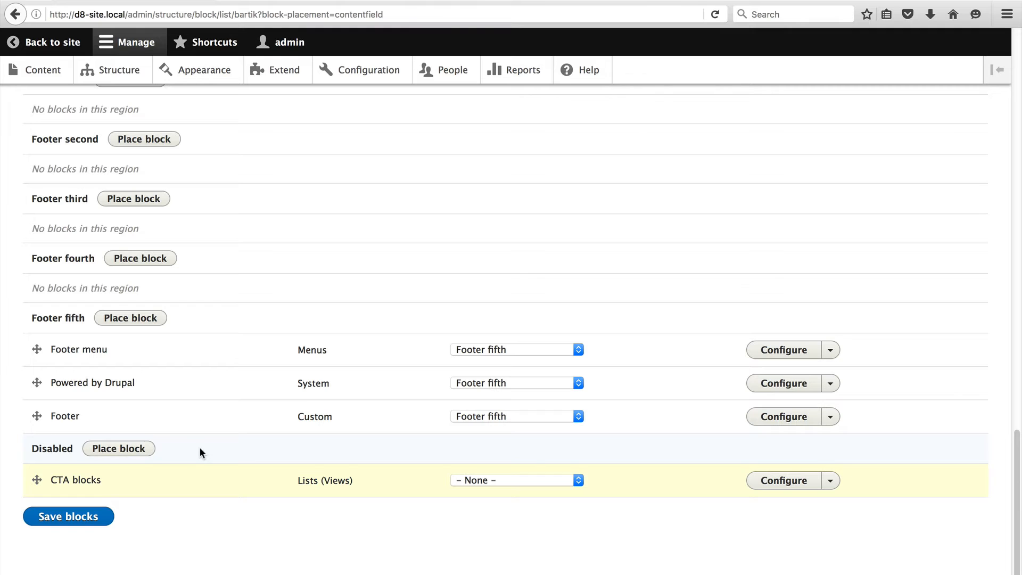
click(67, 516)
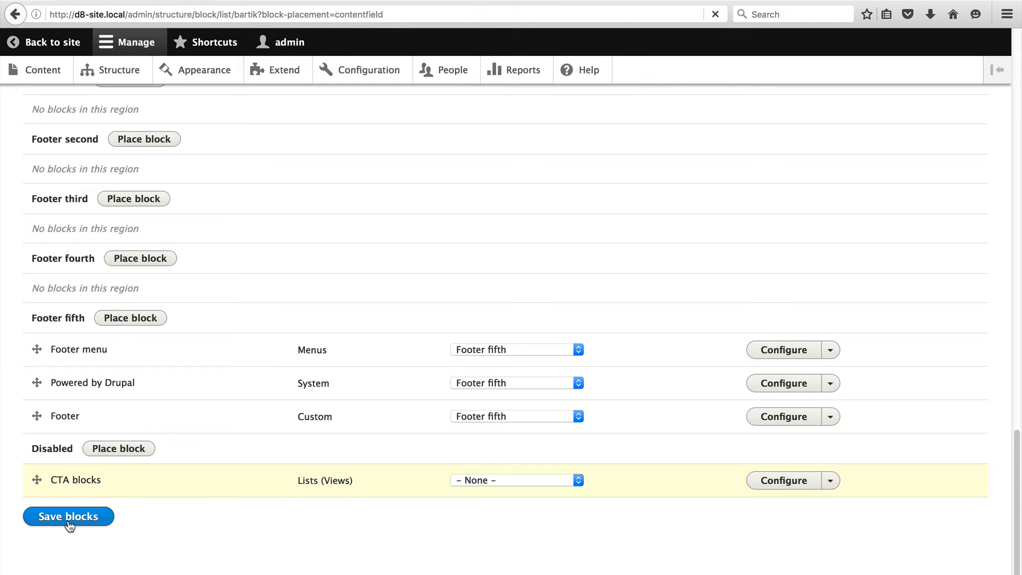
click(68, 516)
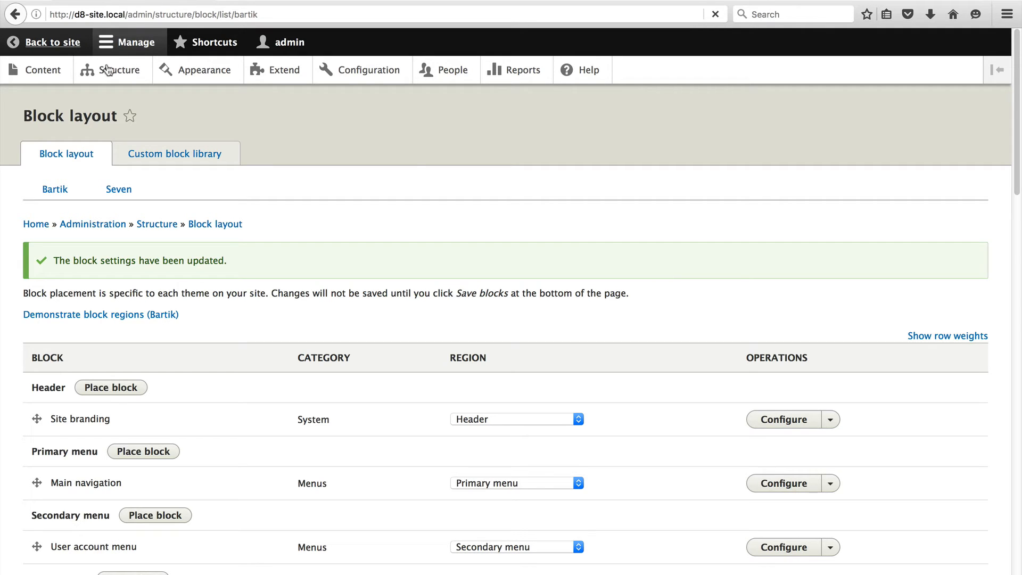
From the front page, view Test article with CTA, then open Test article WITHOUT CTA
click(52, 42)
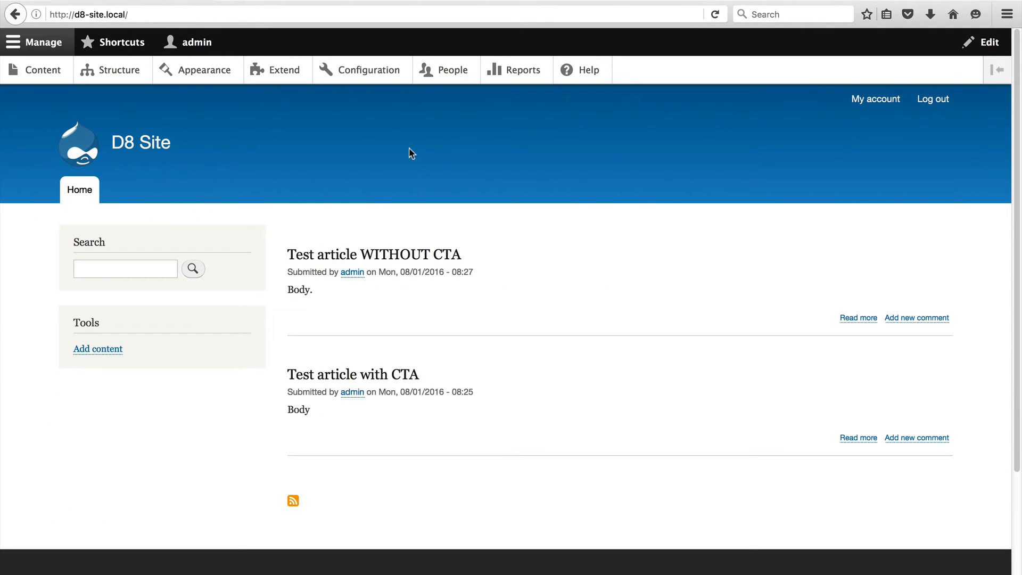
mouse_move(354, 381)
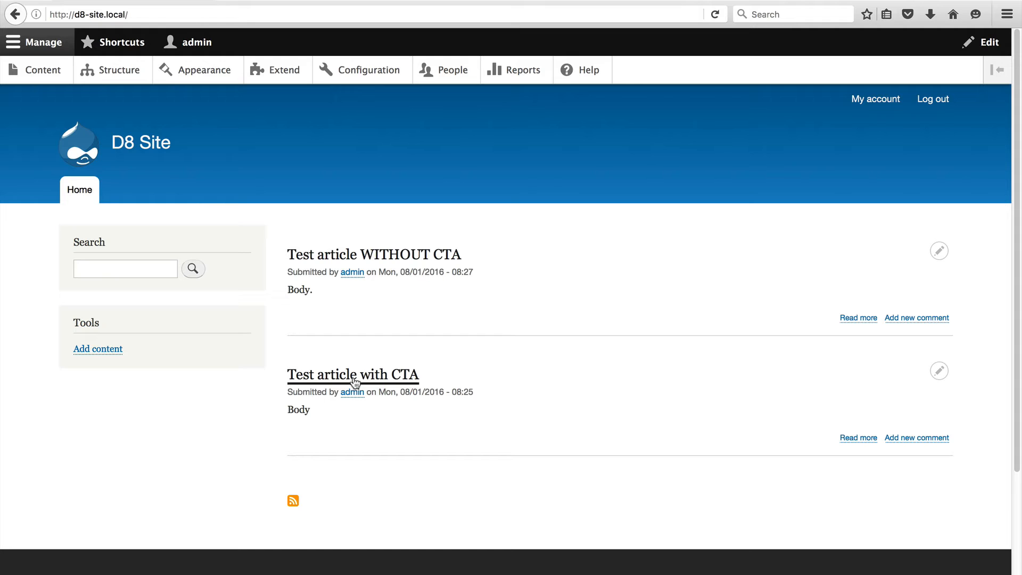
click(352, 374)
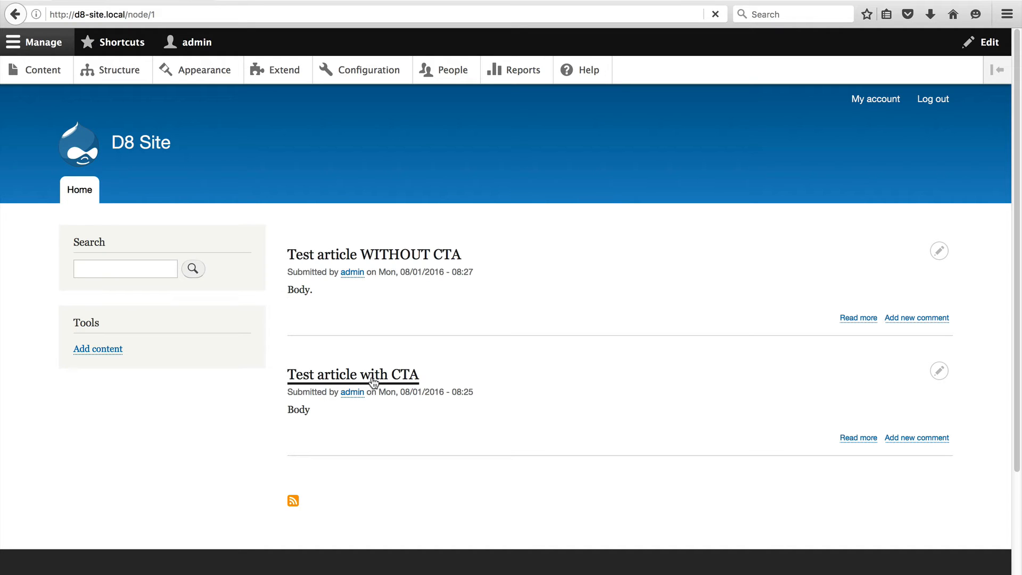
click(352, 375)
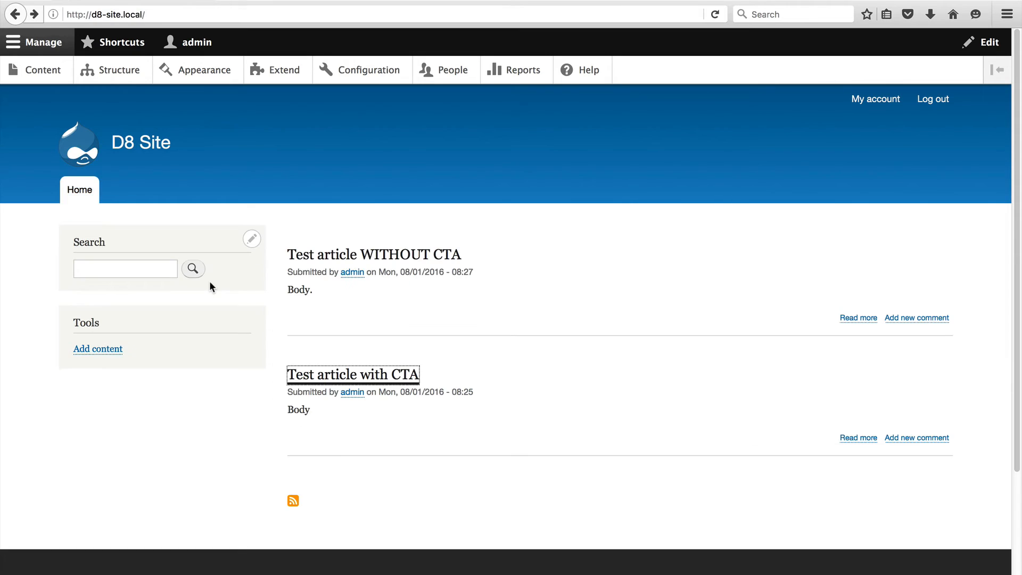
mouse_move(405, 261)
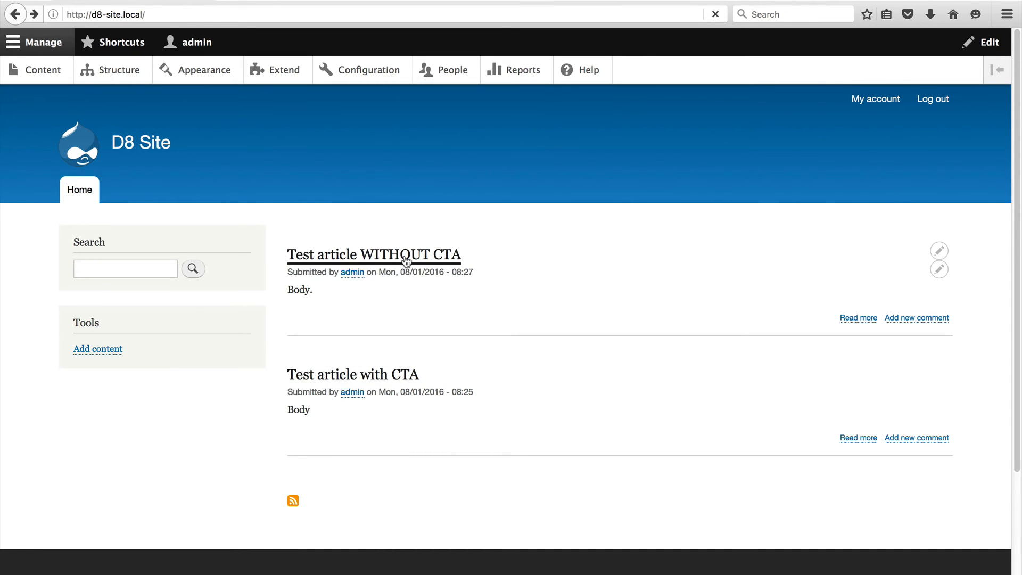
click(374, 255)
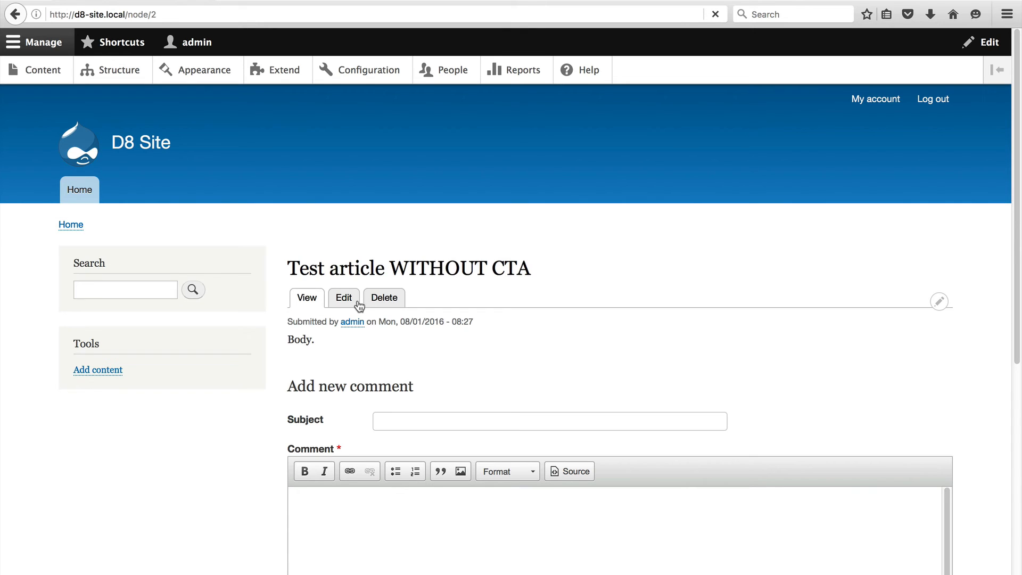
Edit the article to reference Second CTA (3) in its Blocks field and save
click(343, 297)
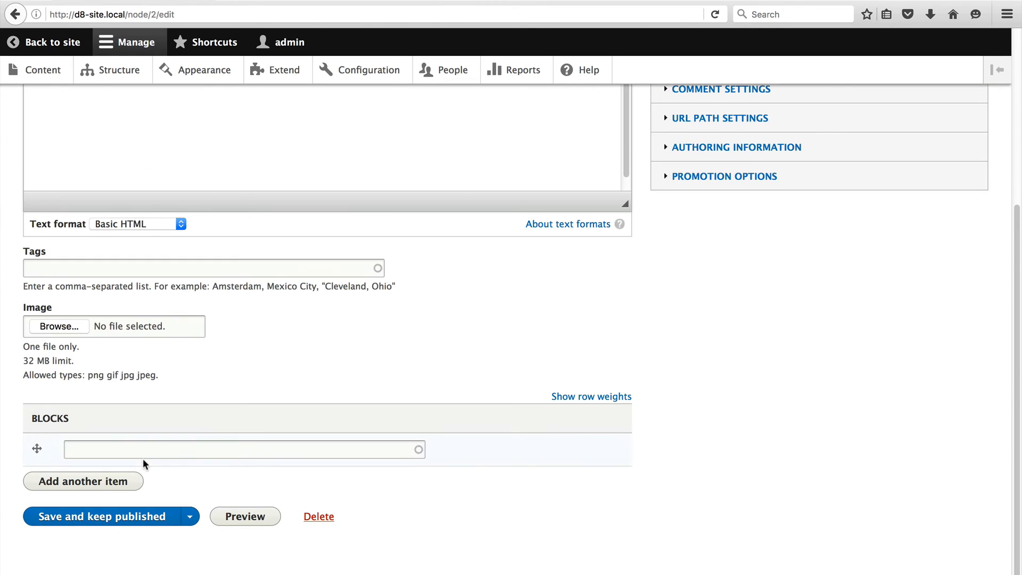
text(secon)
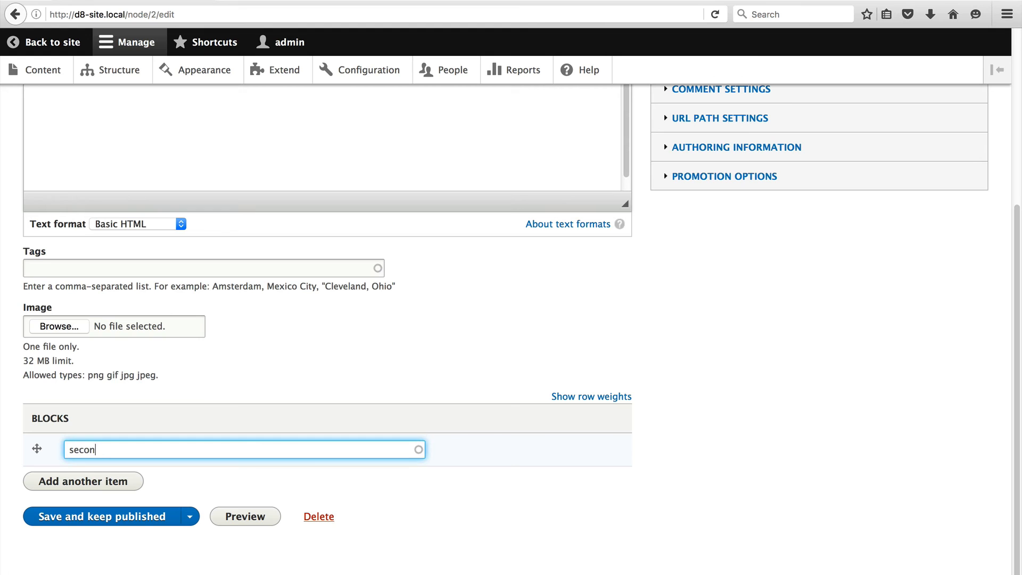
text(Second CTA (3))
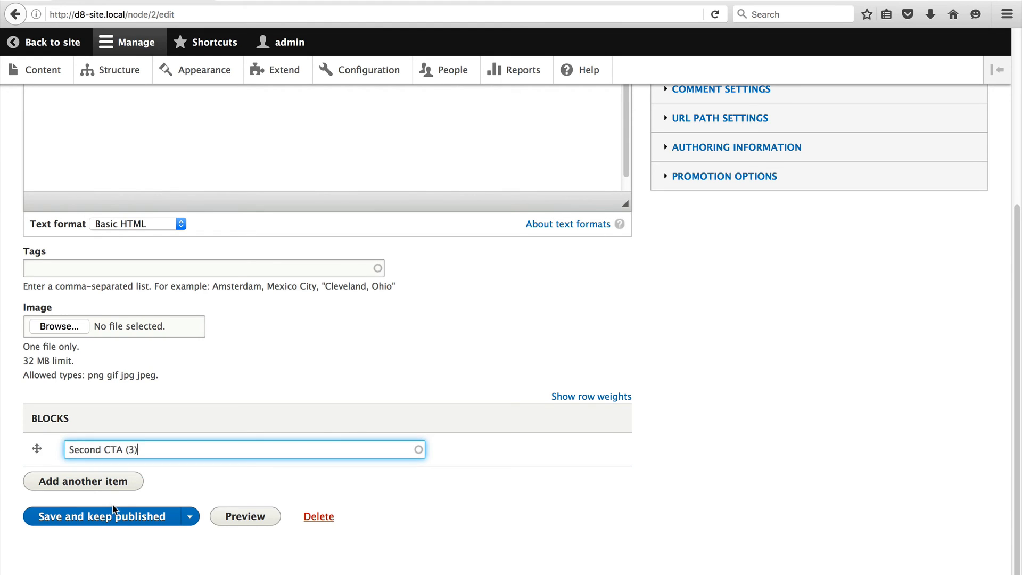
click(102, 516)
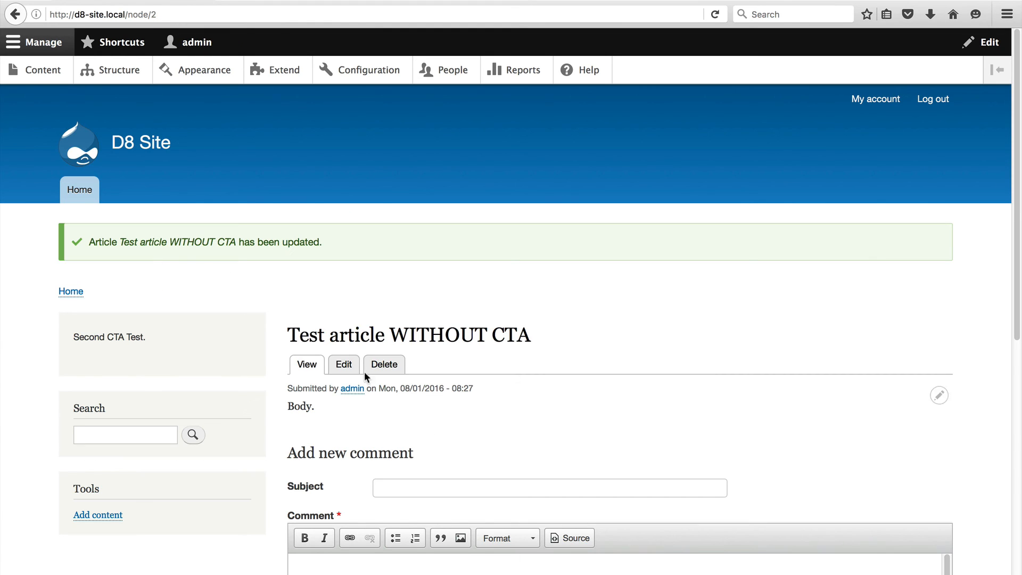